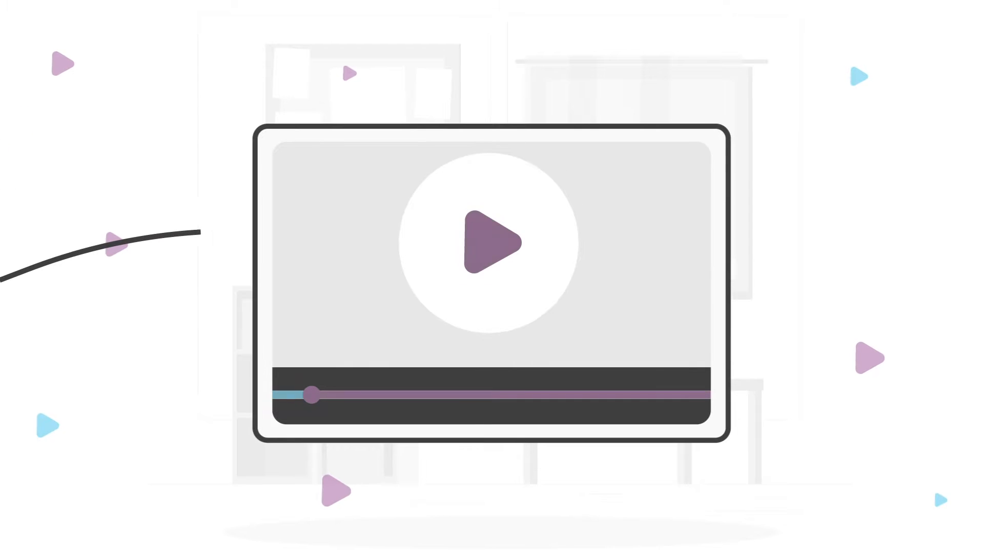
Step: Start playback so the waving cartoon presenter appears in the player frame
left_click(493, 244)
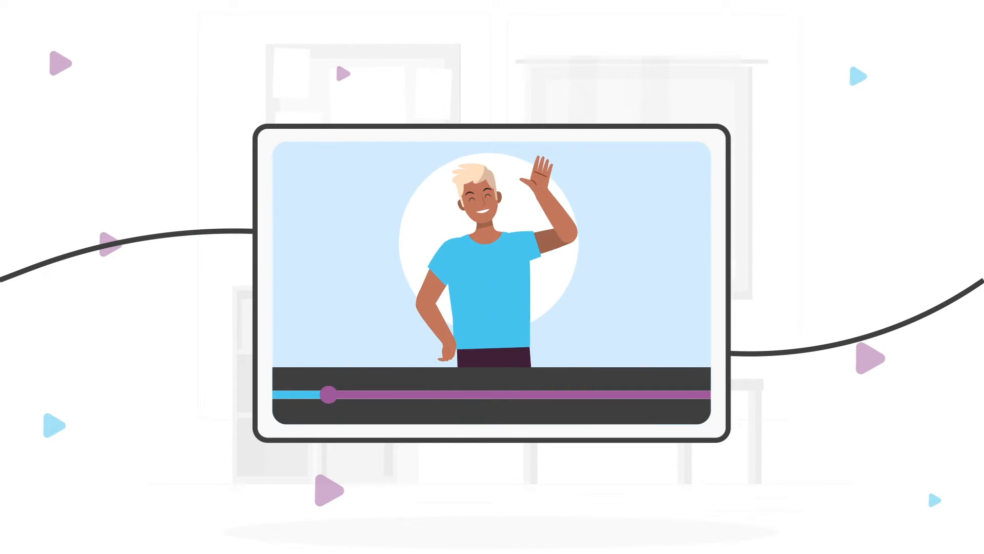